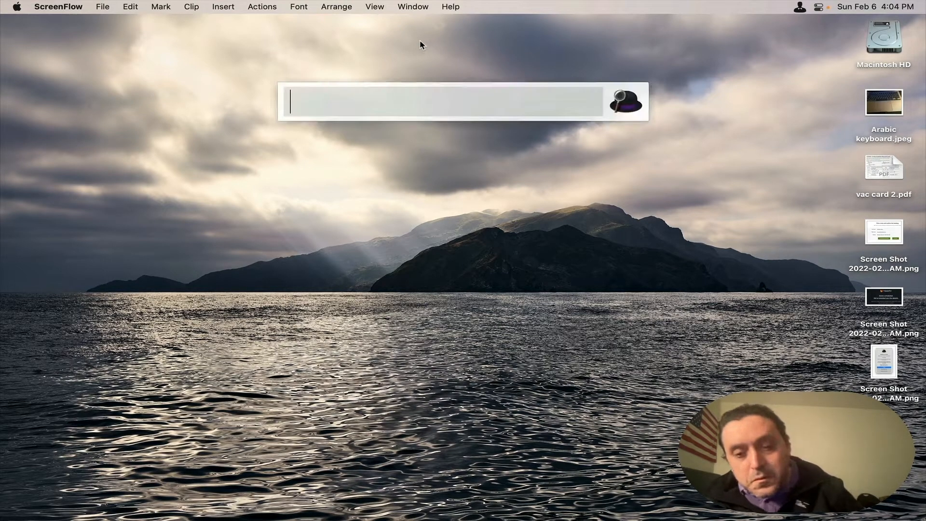
Step: Dismiss the Alfred search bar to return to the desktop
text(un)
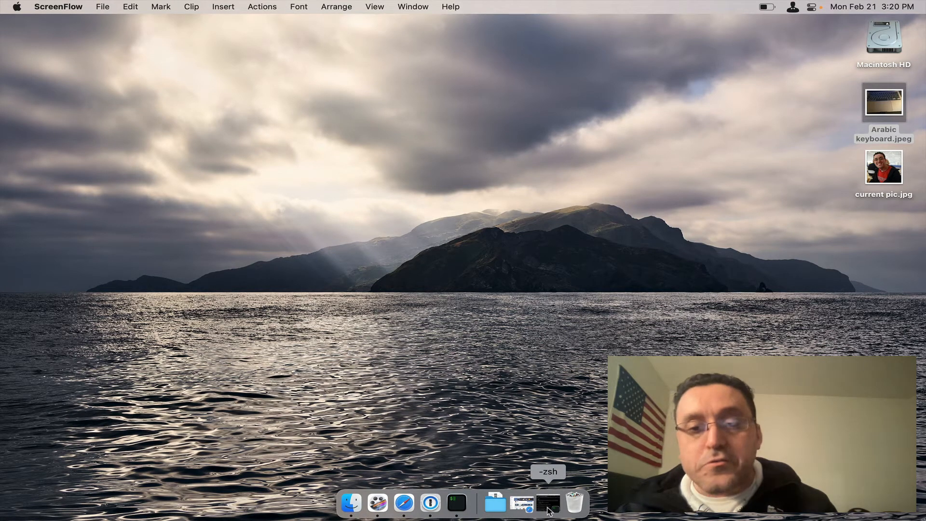
Step: Run 'brew install php' in Terminal
click(547, 502)
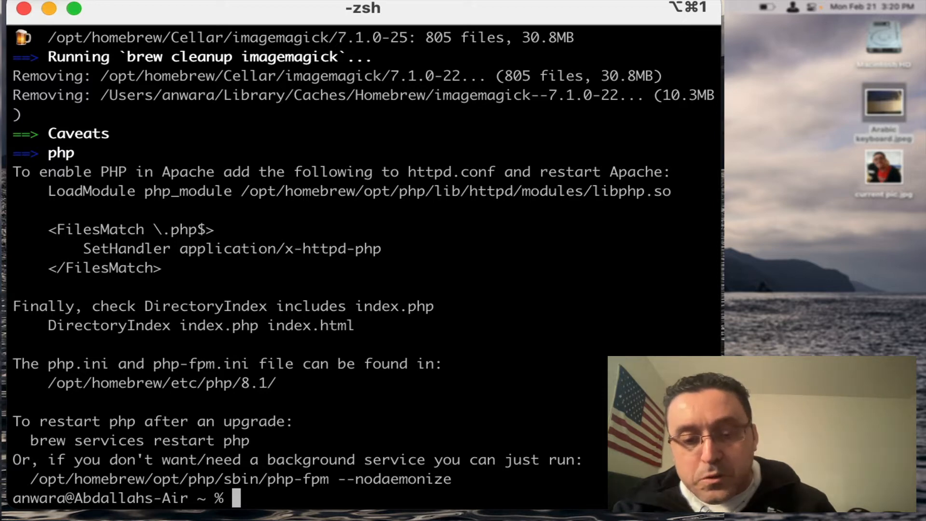
text(bre)
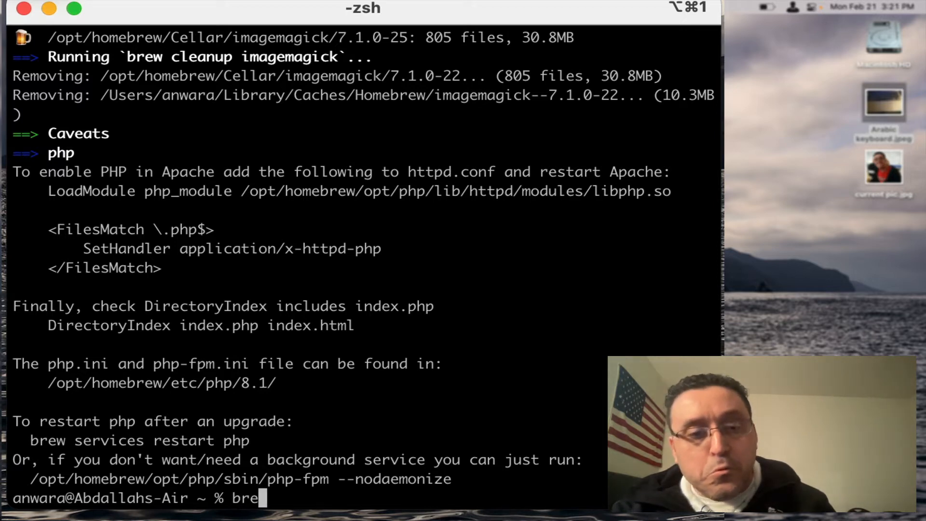
text(w)
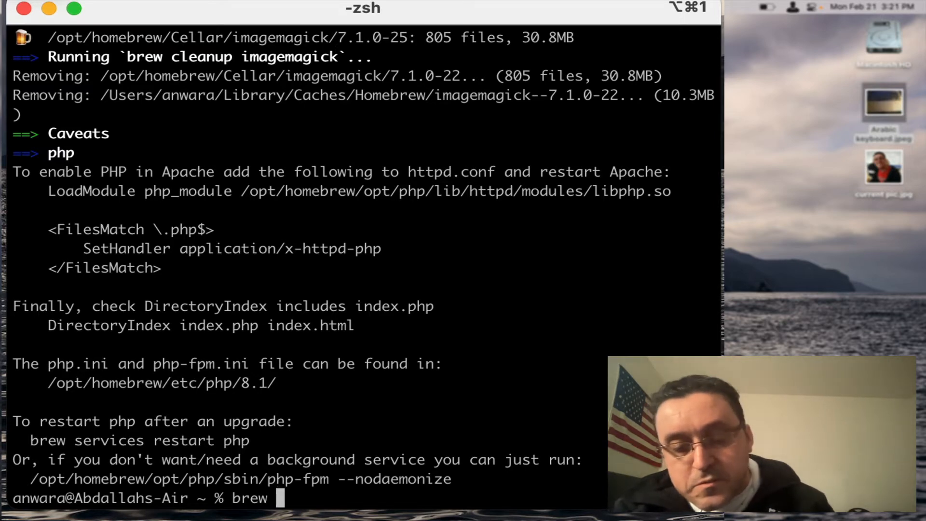
text(ins)
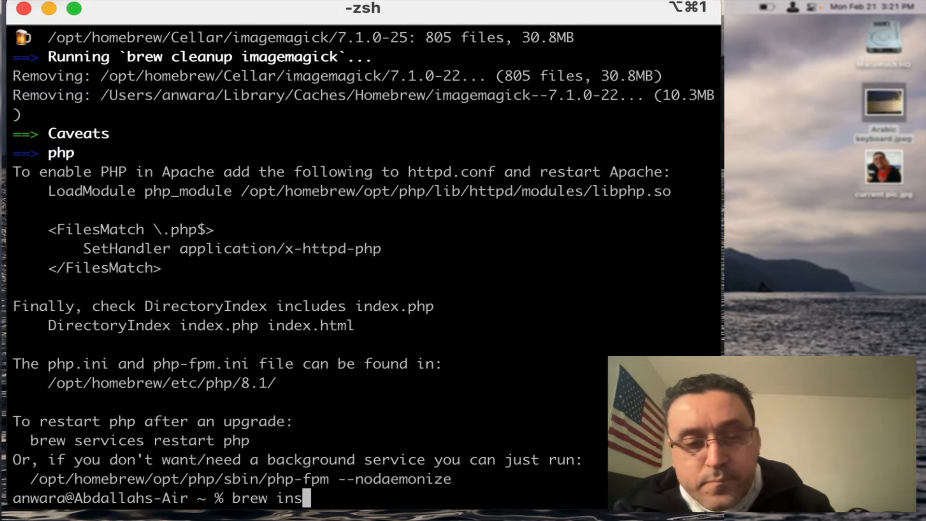
text(tall)
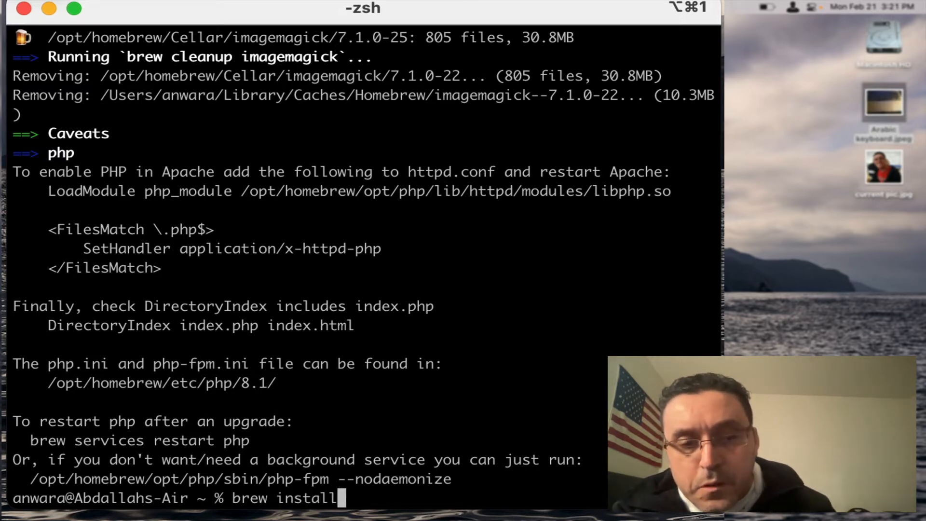
text(php)
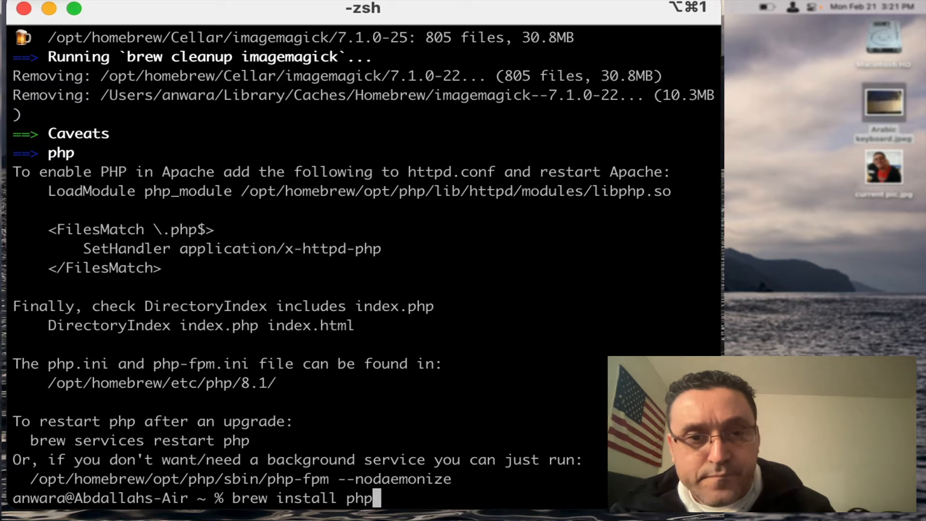
key(enter)
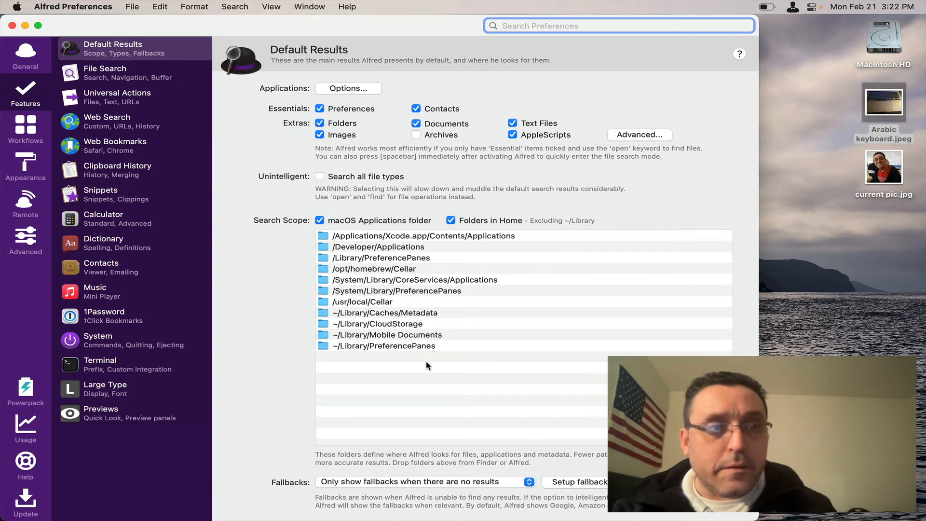
mouse_move(94, 223)
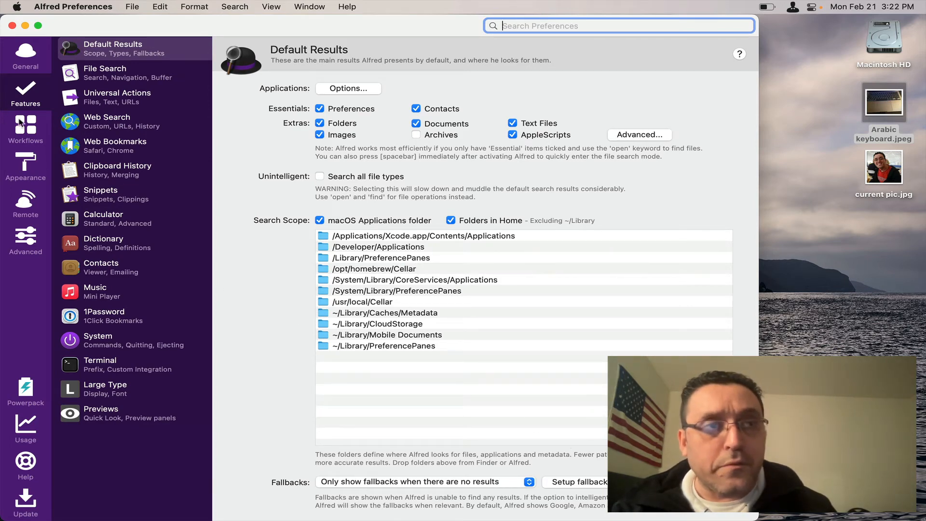
Step: Open the DAS.units.3.6 workflow and select its units Script Filter node
click(25, 129)
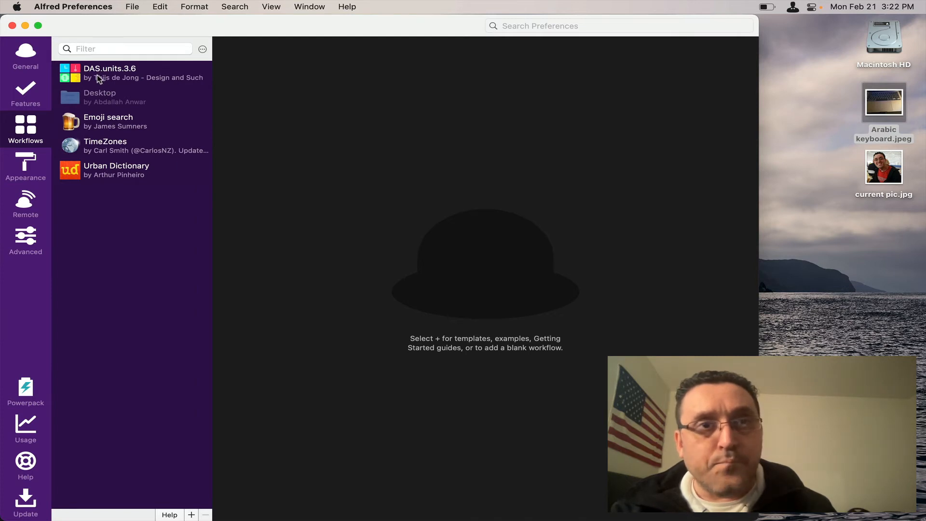
click(109, 73)
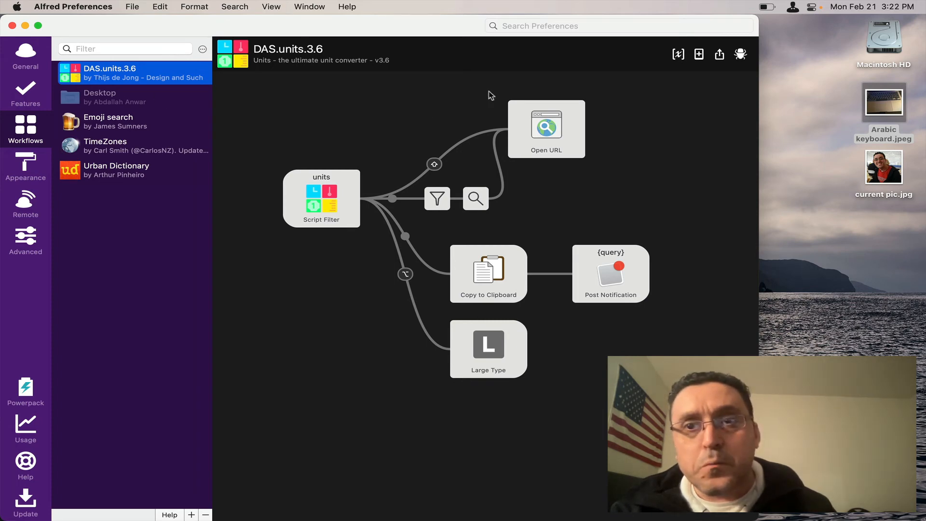
mouse_move(621, 63)
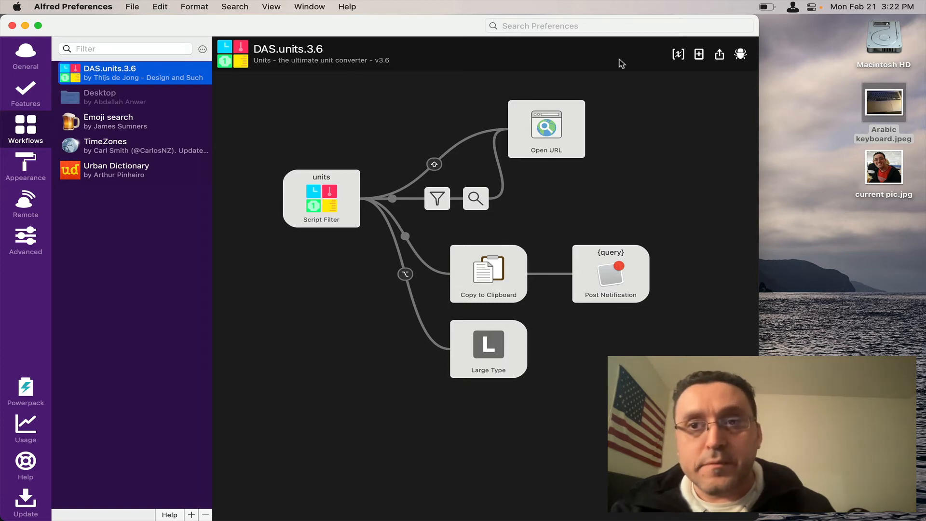
click(321, 198)
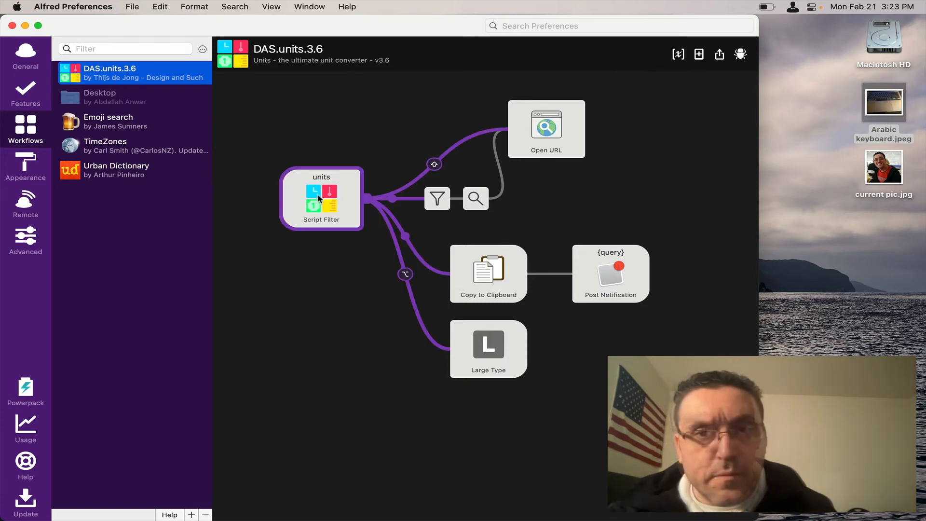
Step: Open the units Script Filter's configuration showing the php path and PHP script
click(321, 198)
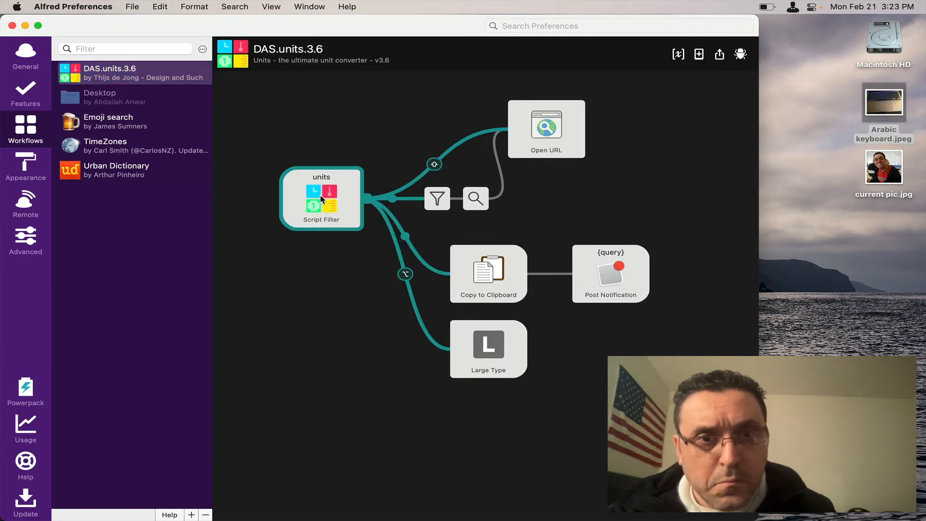
double_click(321, 198)
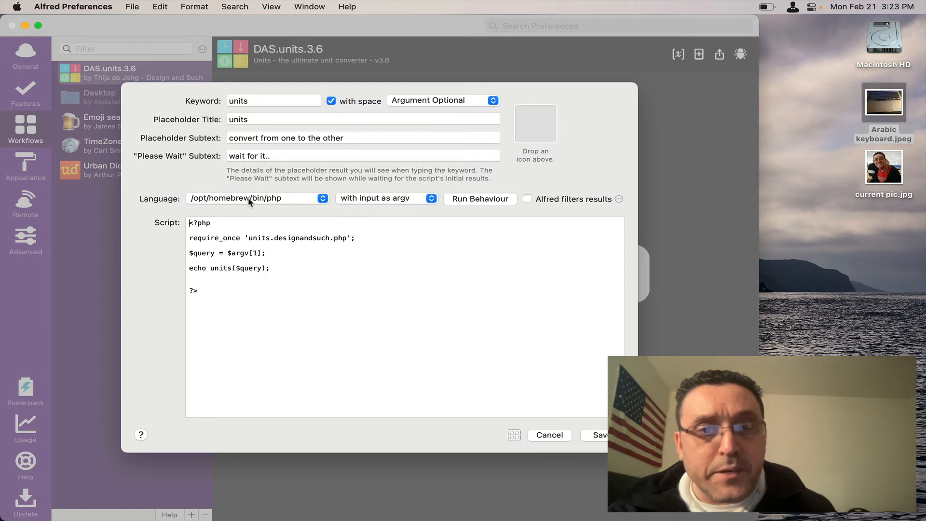
click(257, 198)
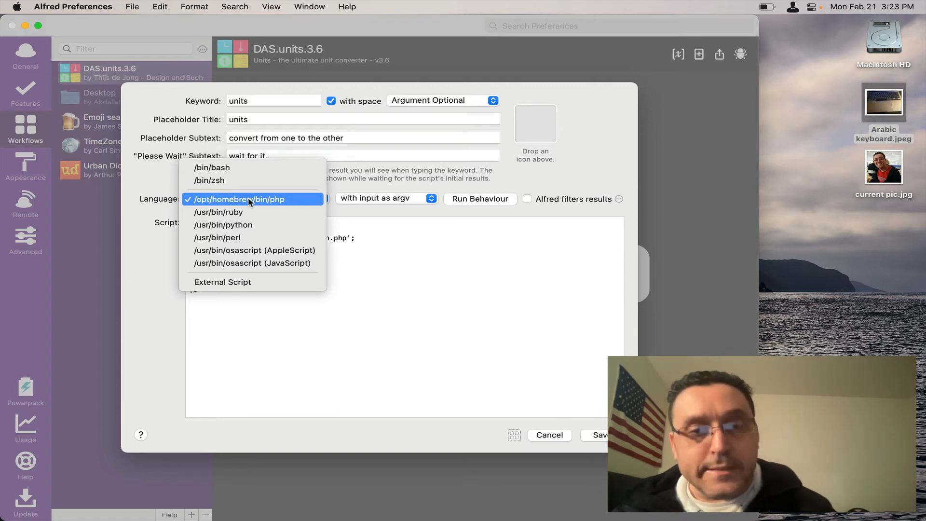
click(239, 199)
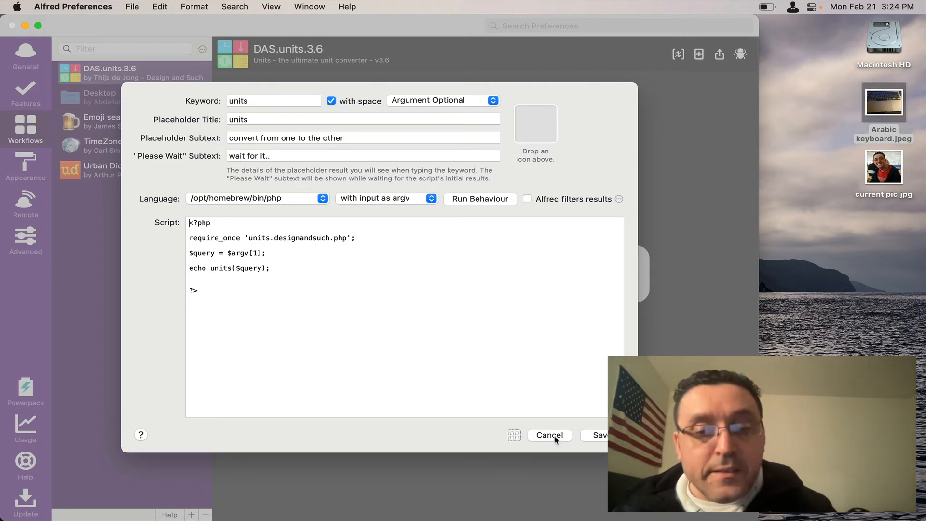
Step: Cancel the Script Filter settings, back on the DAS.units.3.6 graph
click(549, 435)
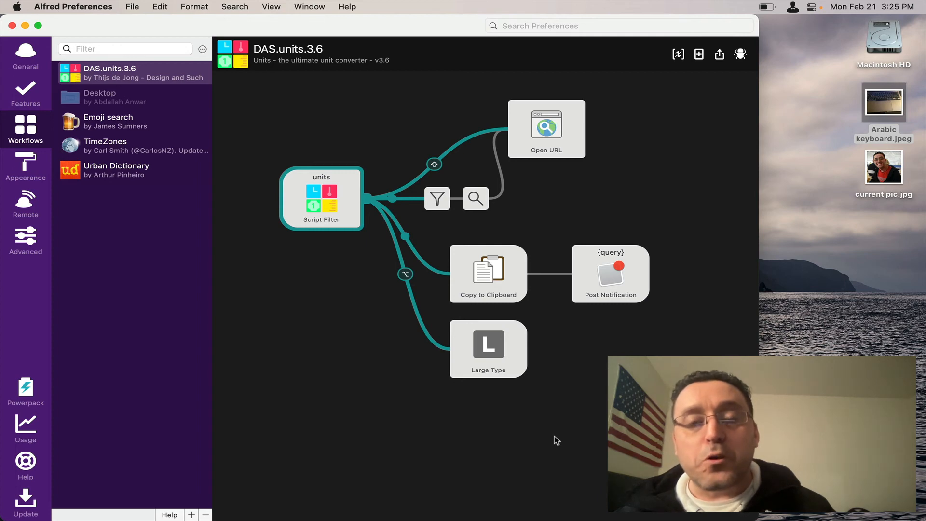
click(133, 73)
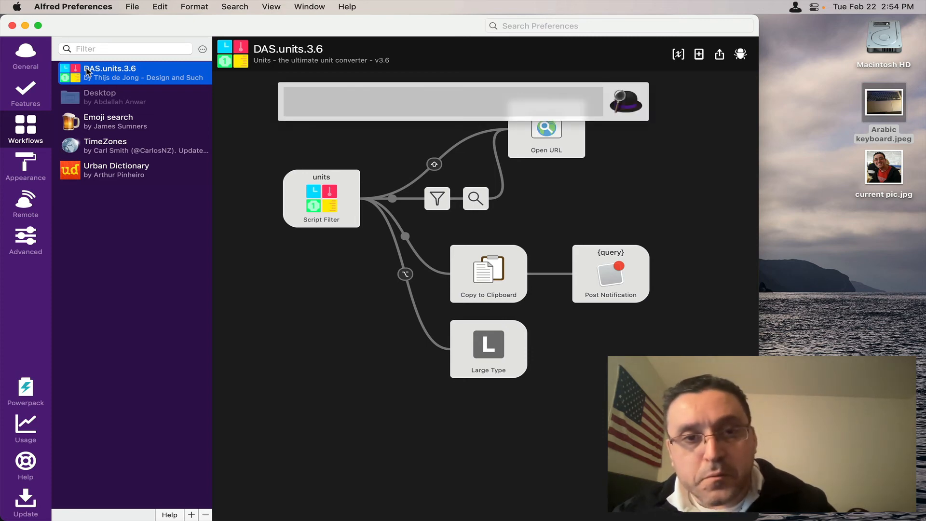
Step: Type 'units' in the Alfred bar to list currency, length and temperature groups
click(289, 100)
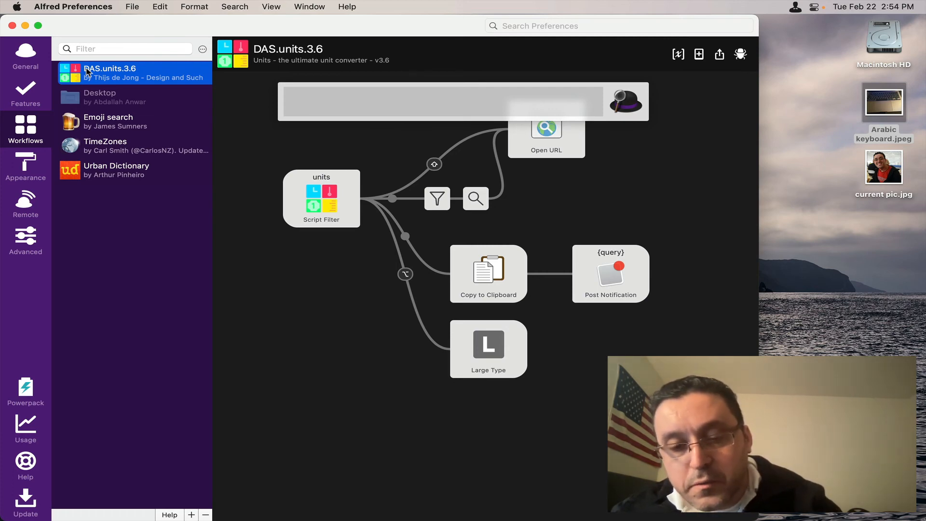
text(un)
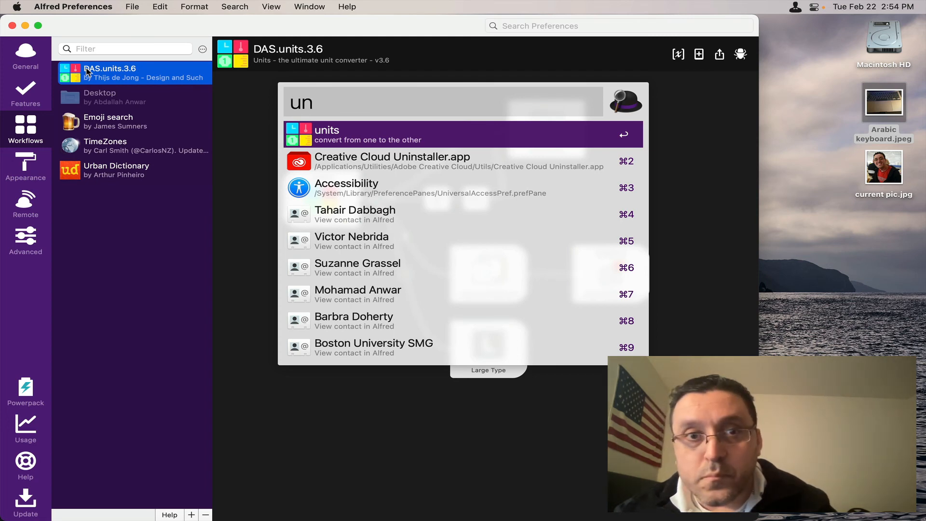
text(its)
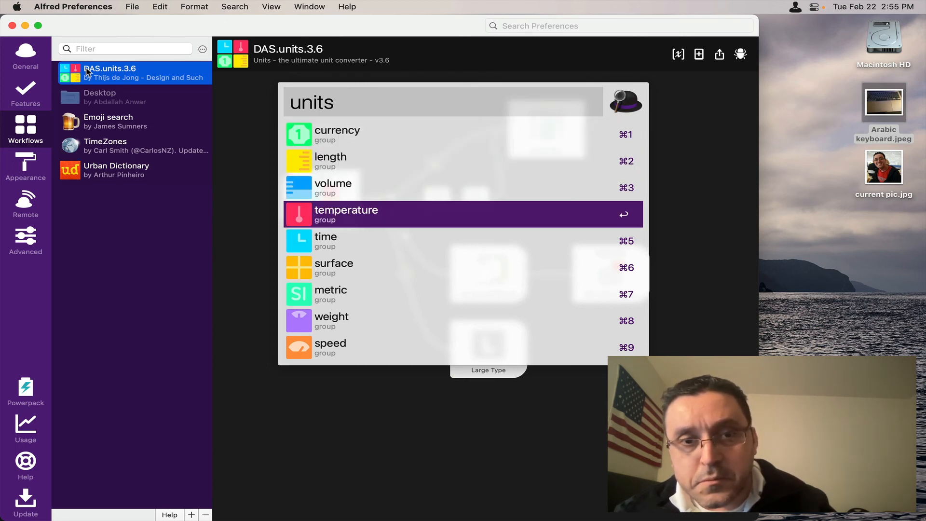
Step: Query 'units 70 f' and choose Celsius to get 21.1 c
text(temperature::1)
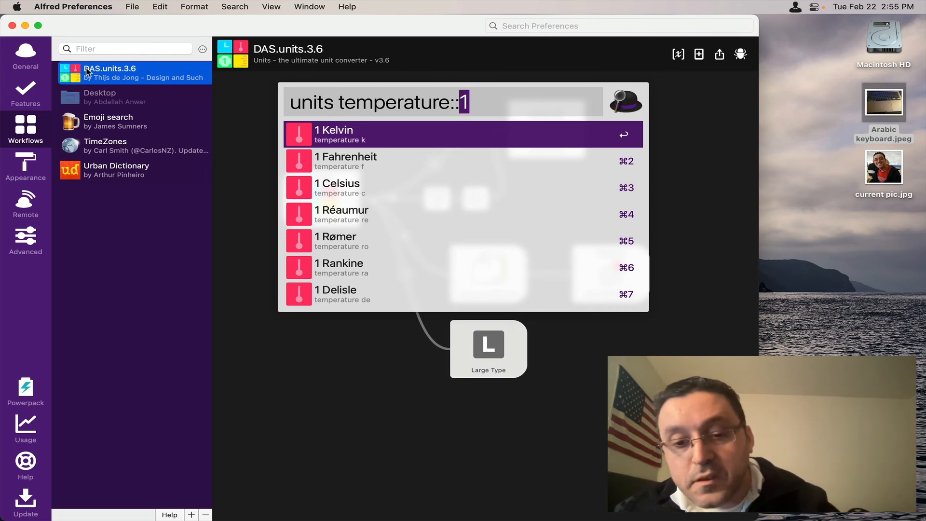
text(70)
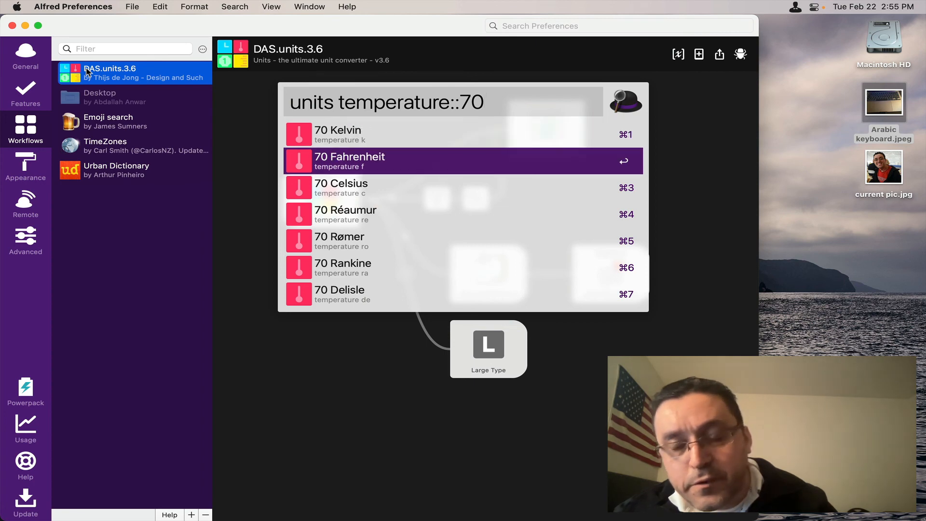
text(units 70 f)
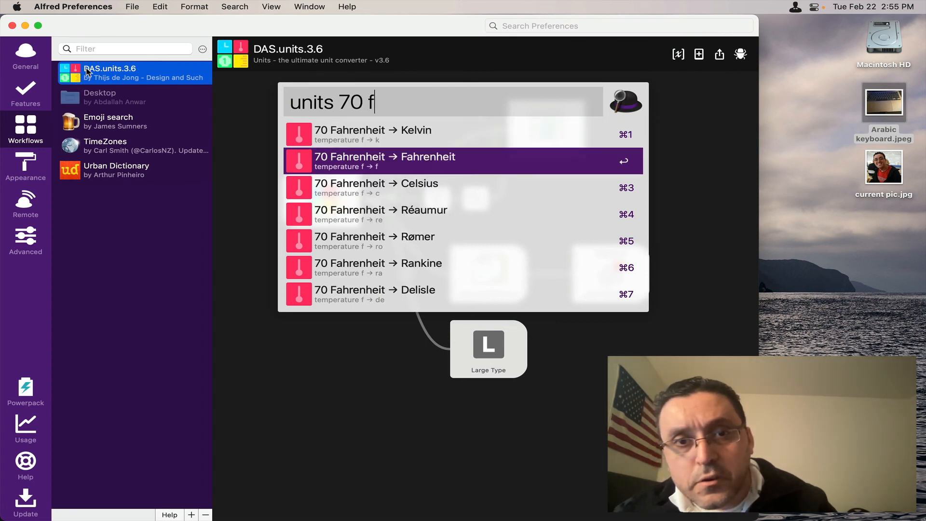
key(Down)
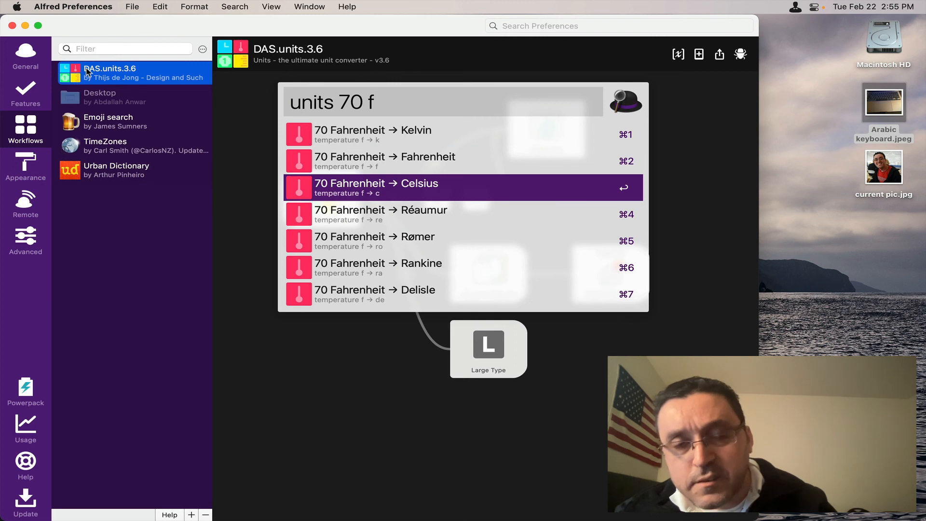
text(c)
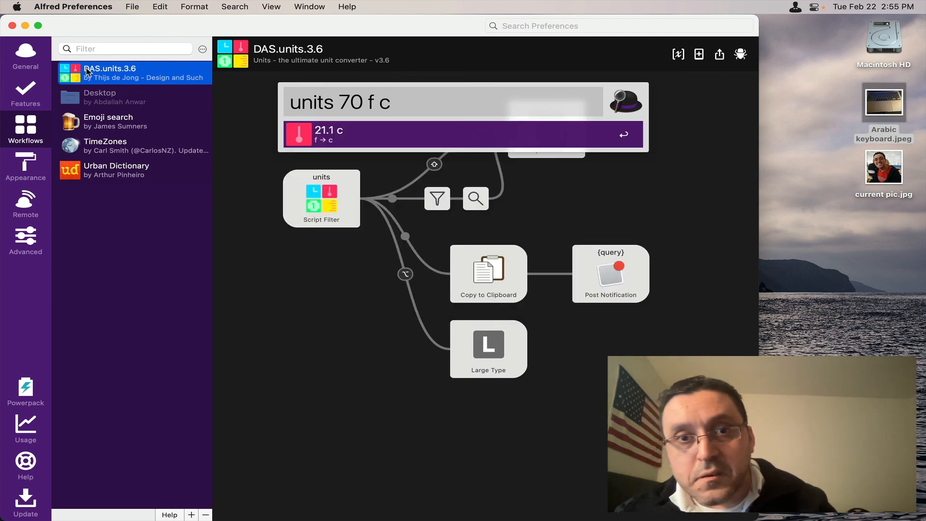